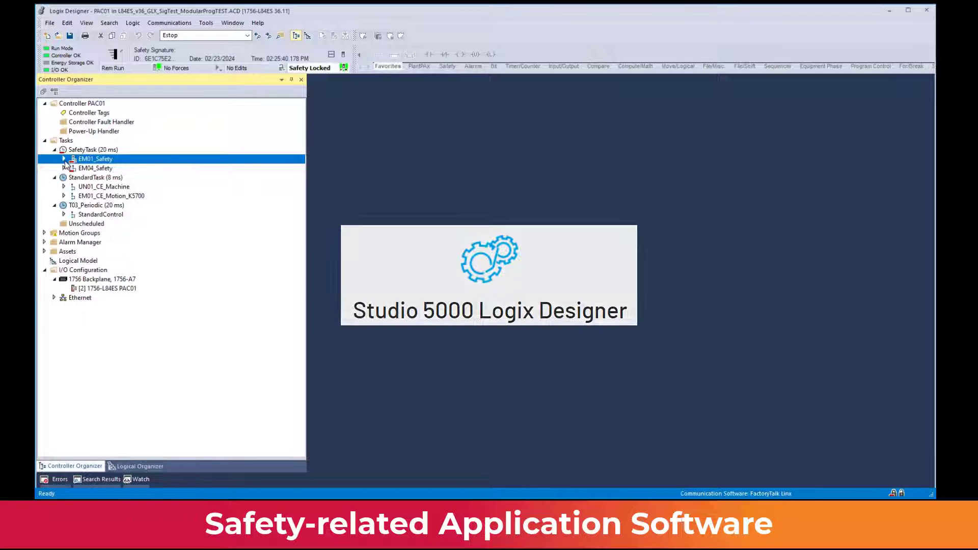
- Expand EM01_Safety and open I01_Estop to view its dual-channel emergency-stop logic
left_click(64, 159)
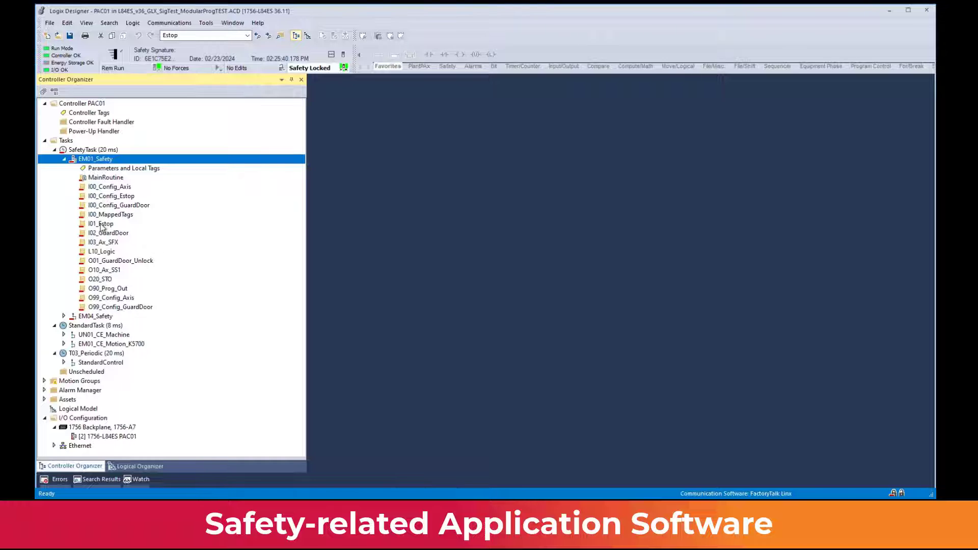
double_click(100, 224)
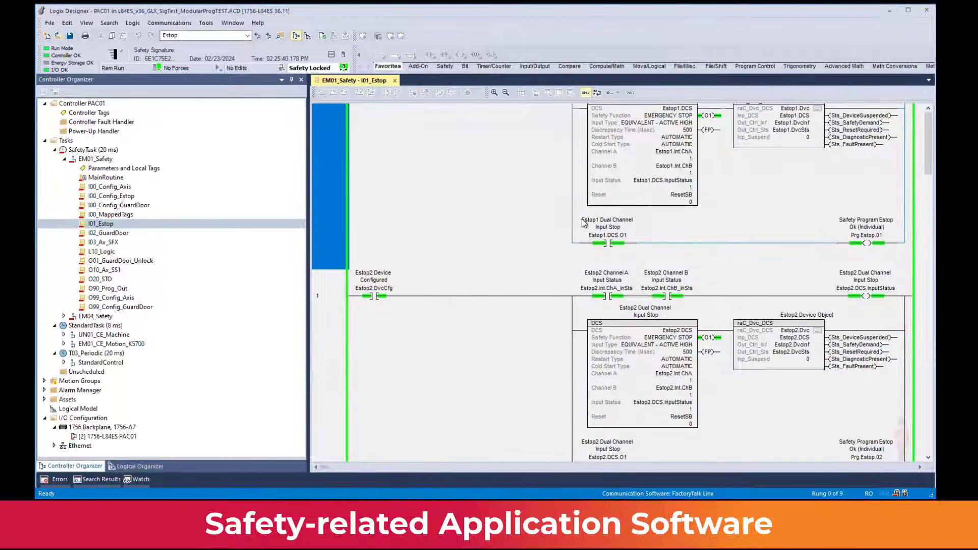
scroll("down", 3)
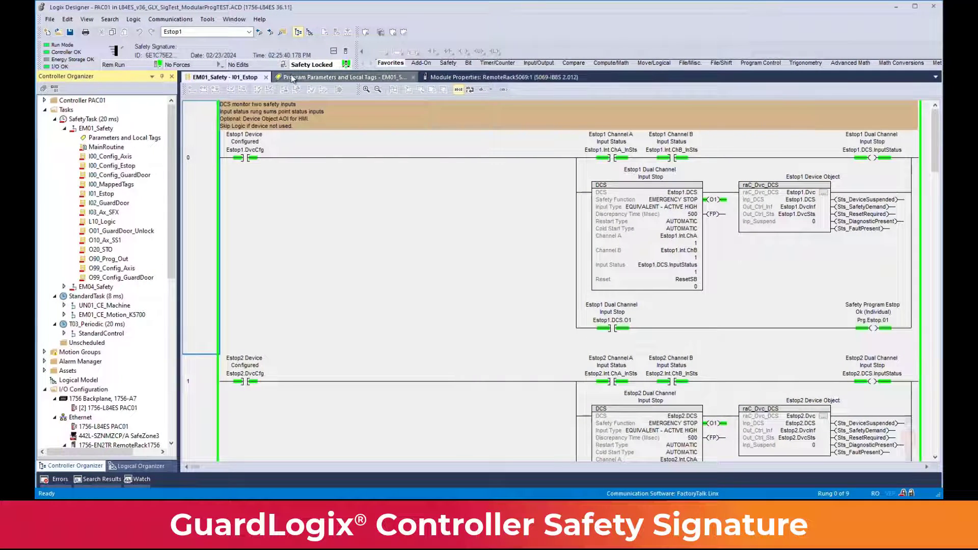
- Review the remote rack module's input points, then bring up the controller mode choices
left_click(507, 77)
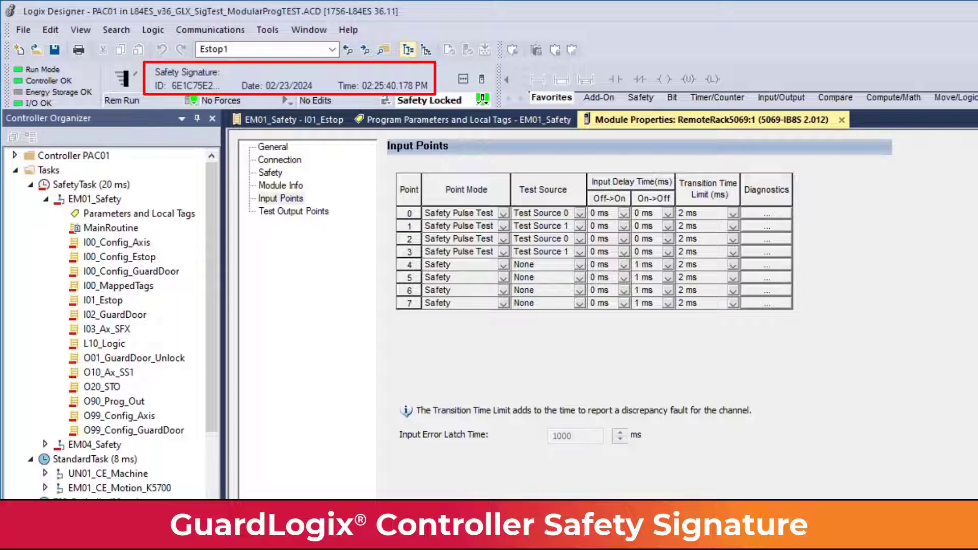
left_click(462, 79)
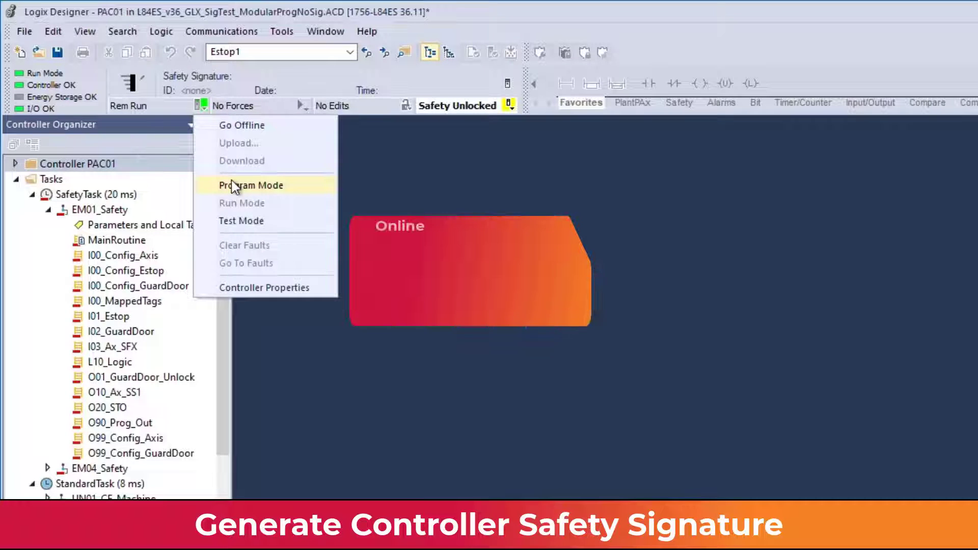
- Switch the controller to Program mode and generate a new safety signature
left_click(251, 186)
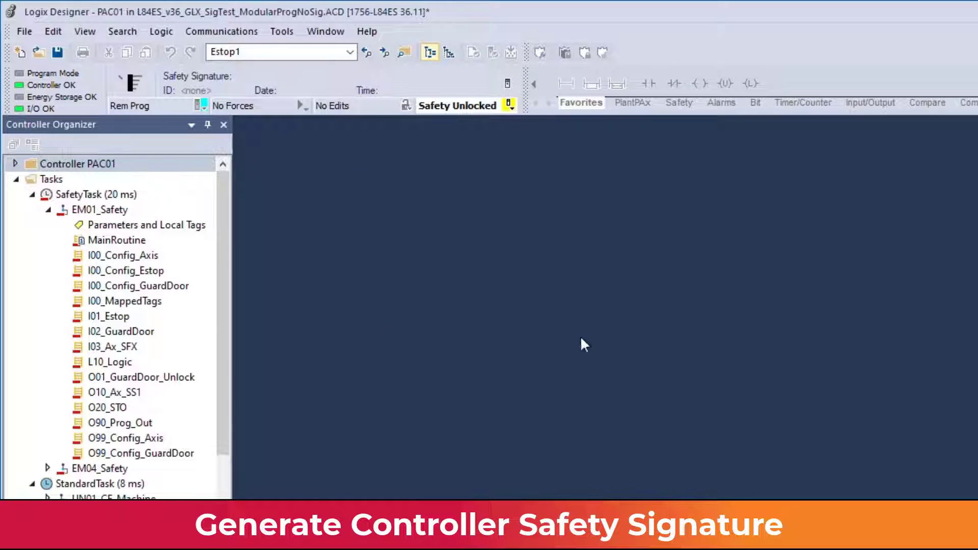
left_click(509, 105)
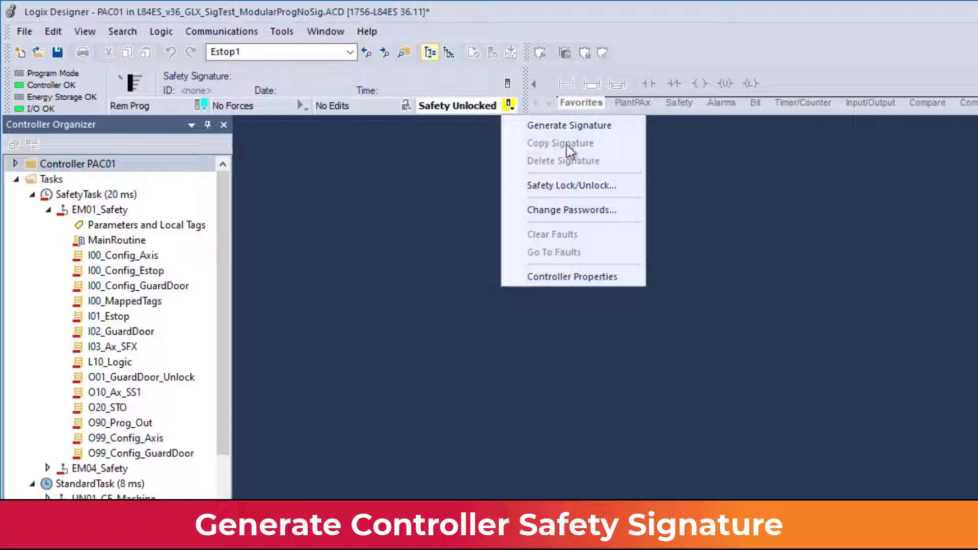
mouse_move(579, 131)
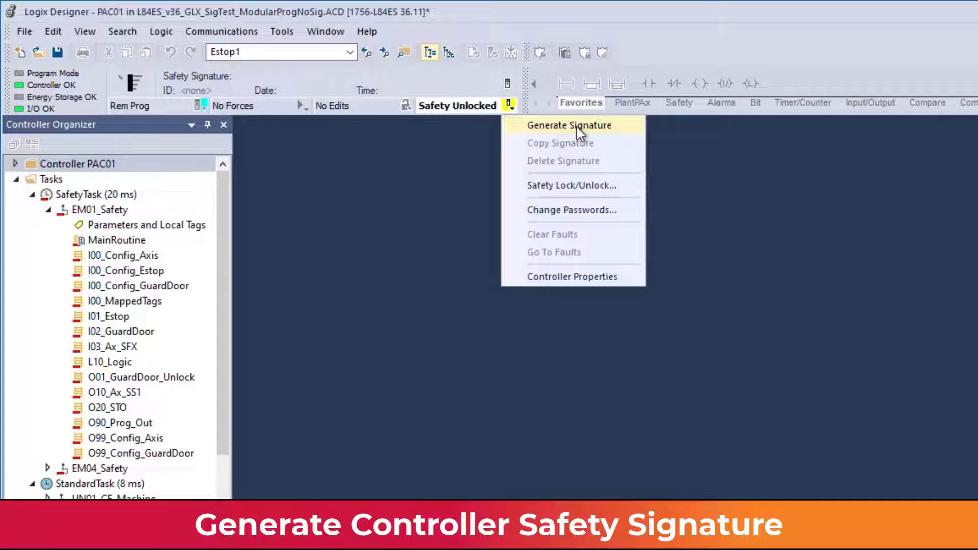
left_click(569, 125)
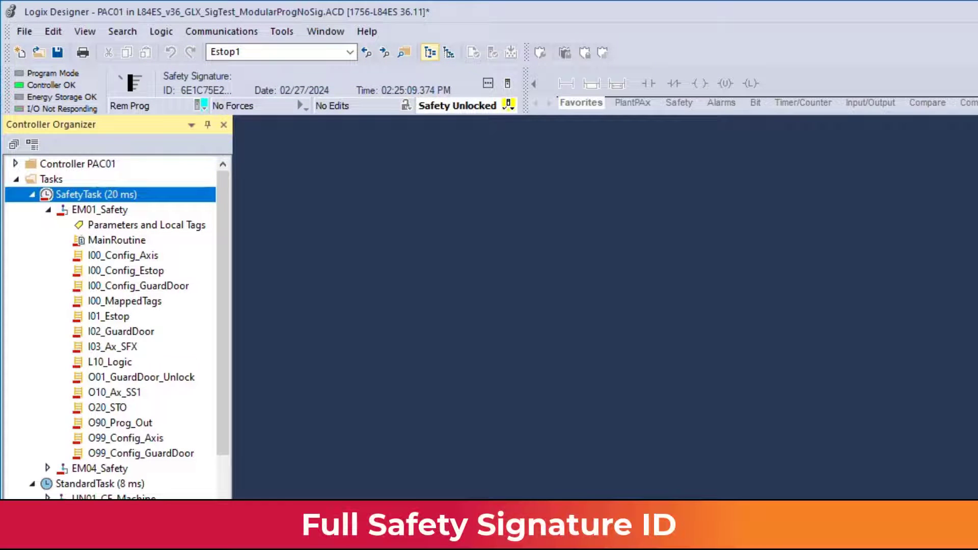
mouse_move(498, 142)
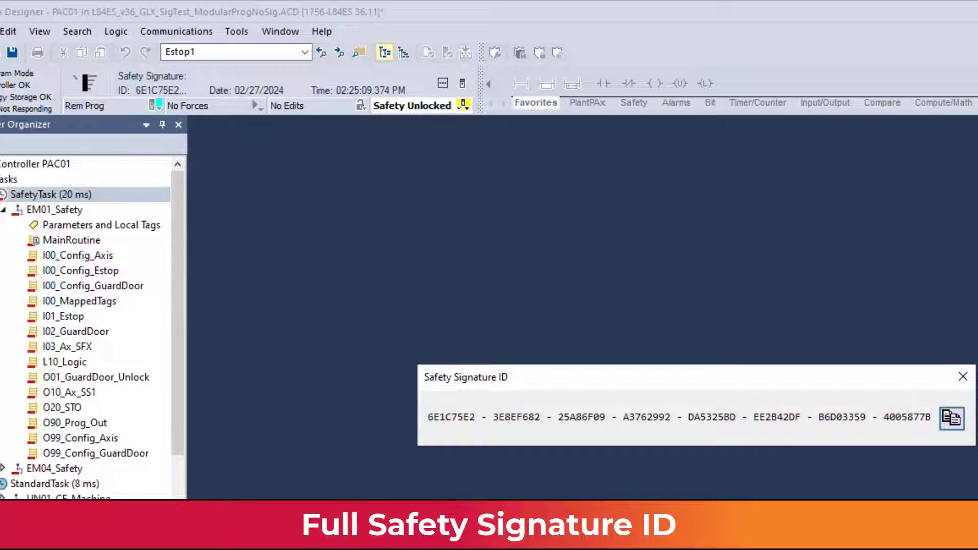
left_click(962, 376)
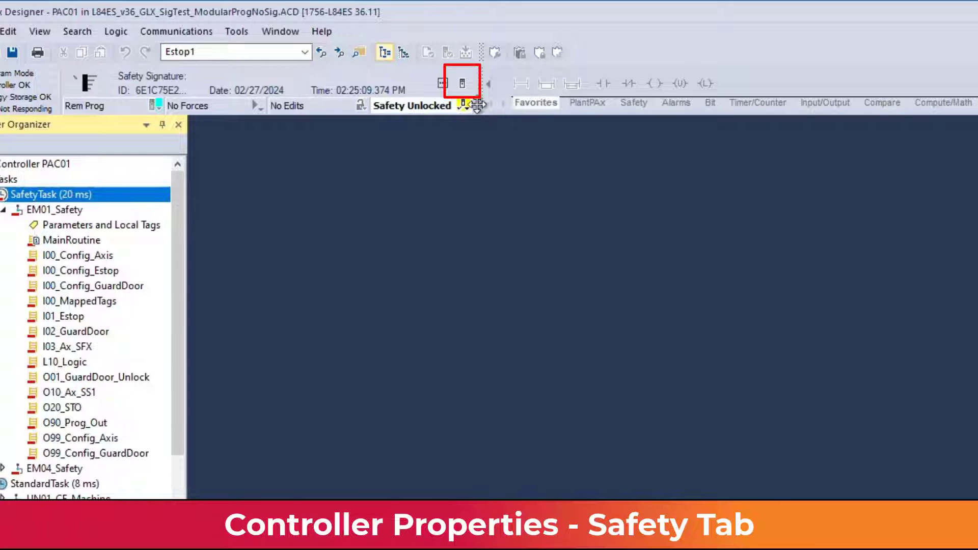
- Delete the safety signature from the controller's Safety properties, confirming with Yes
left_click(464, 82)
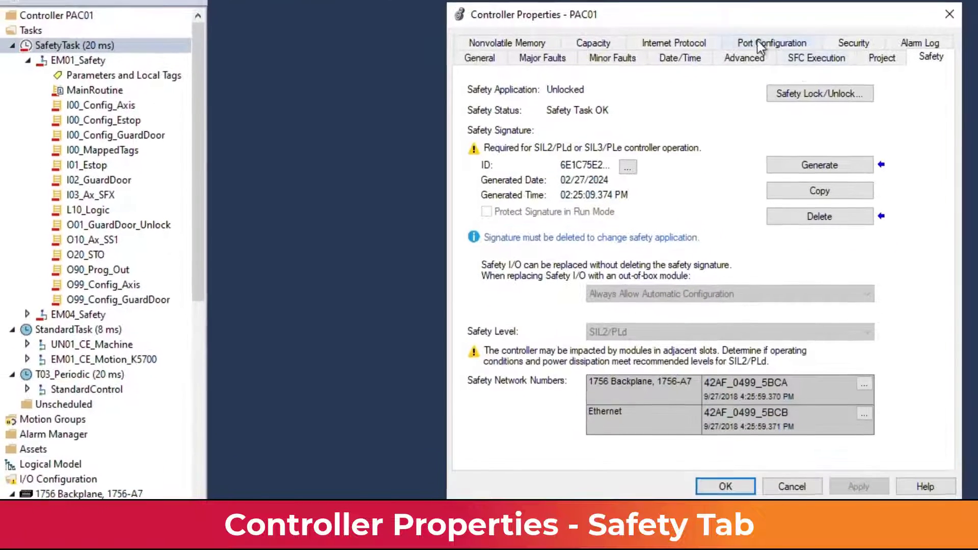
mouse_move(761, 48)
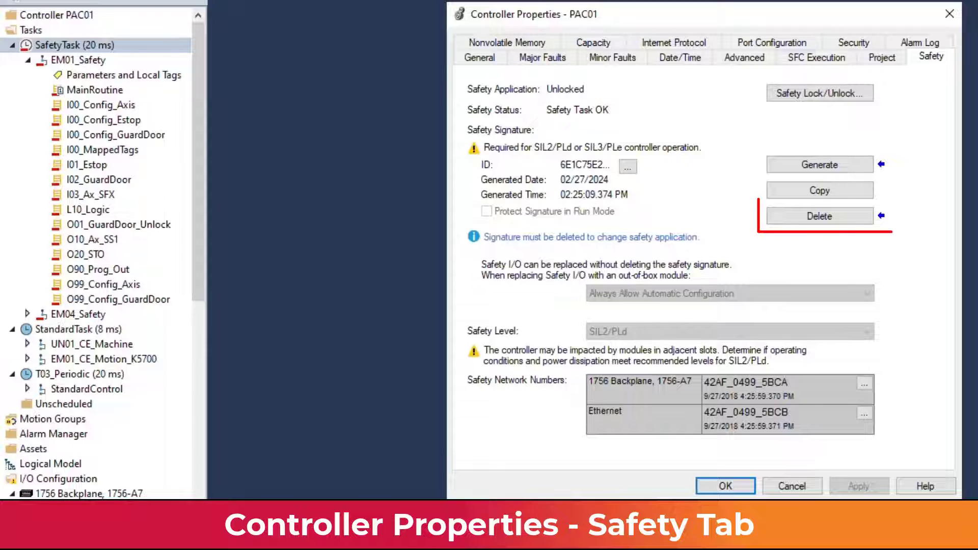
left_click(819, 216)
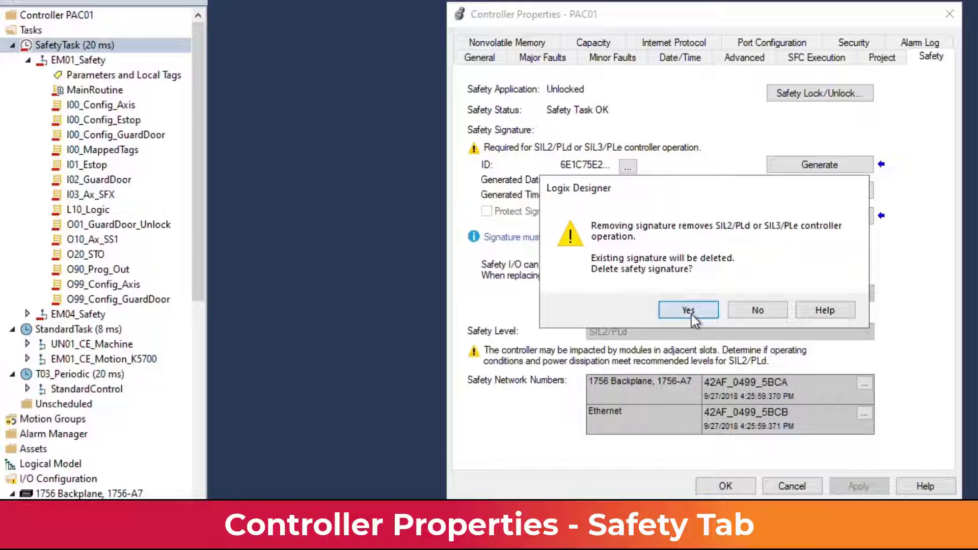
left_click(688, 310)
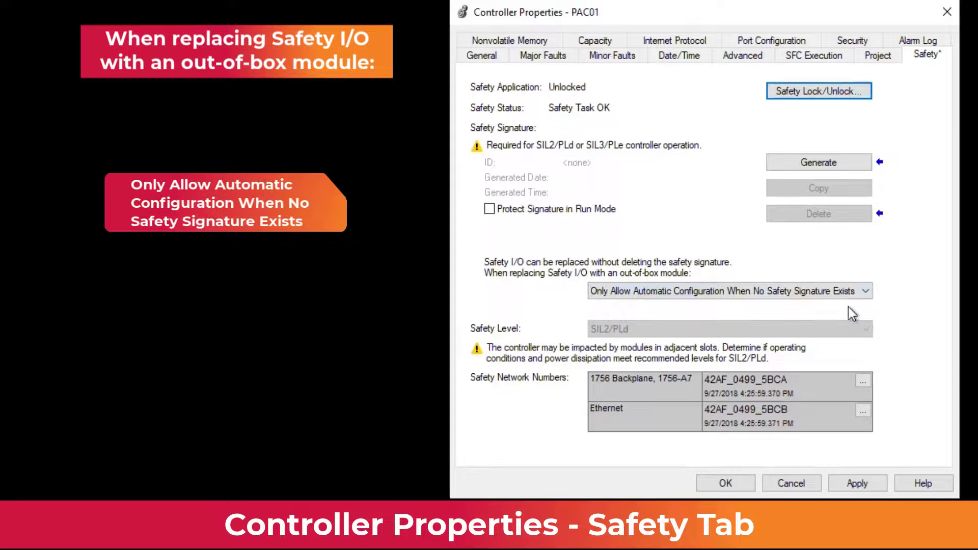
mouse_move(936, 295)
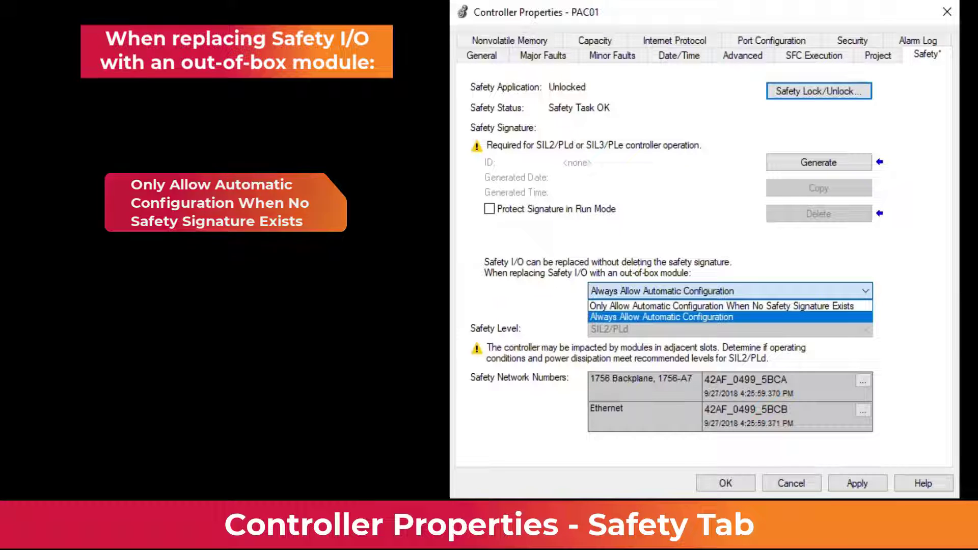
- Set out-of-box module replacement to Always Allow Automatic Configuration and apply with OK
left_click(661, 317)
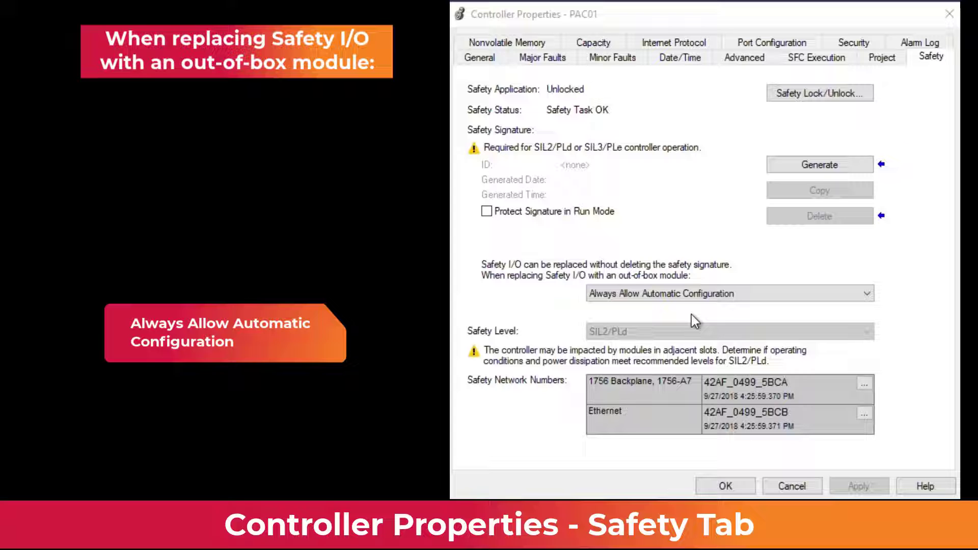
left_click(725, 486)
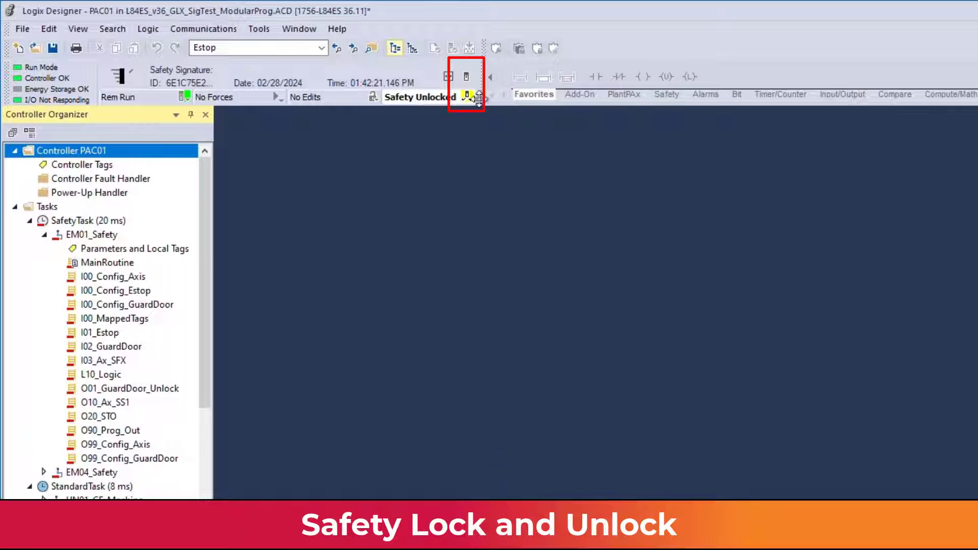
left_click(465, 76)
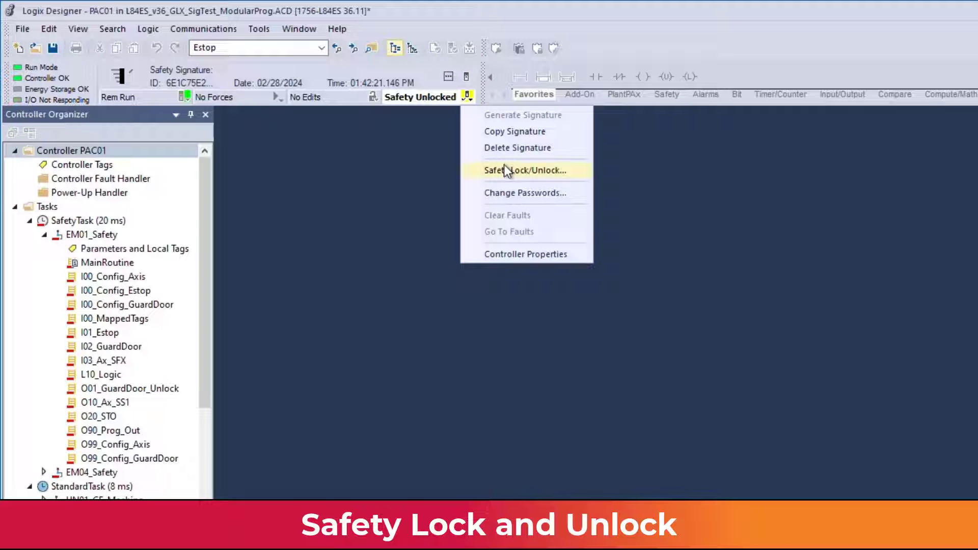
left_click(521, 170)
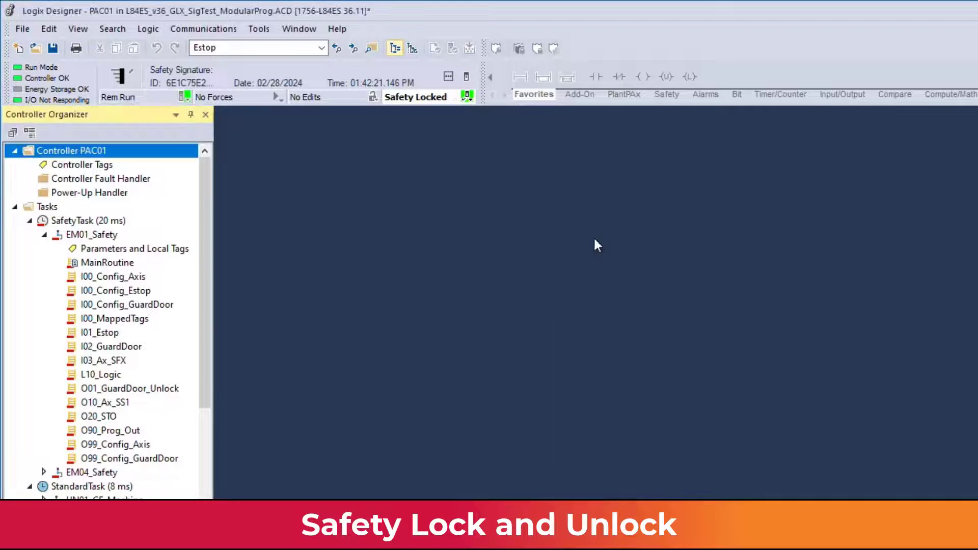
left_click(464, 97)
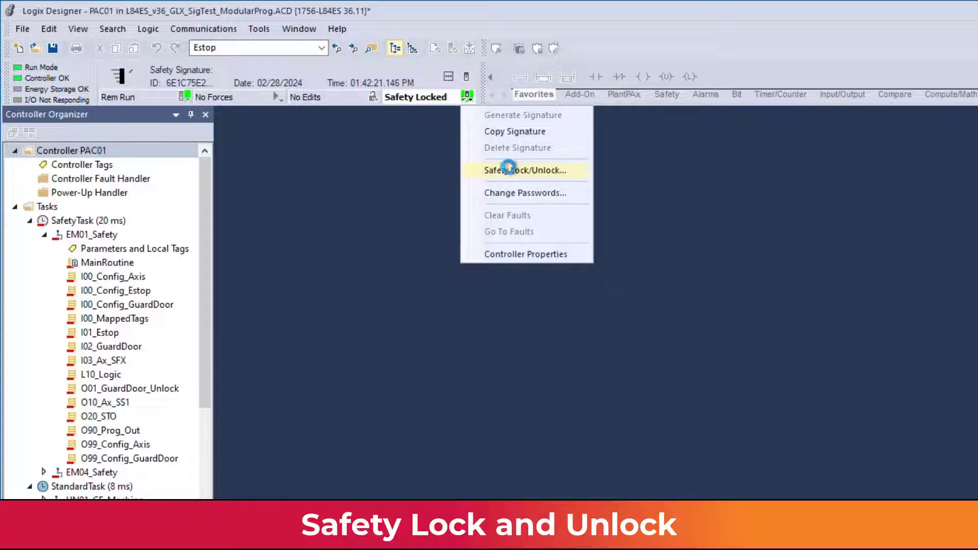
left_click(512, 171)
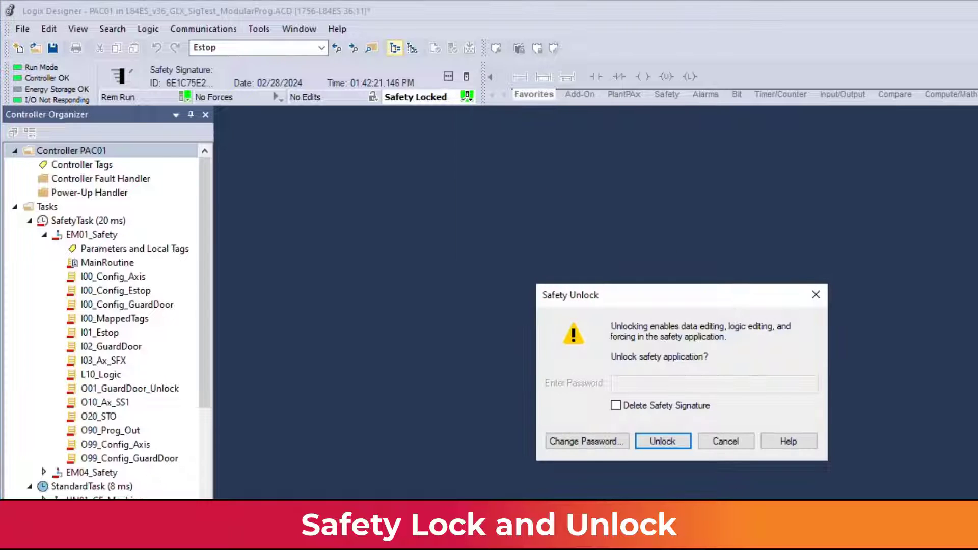
left_click(663, 442)
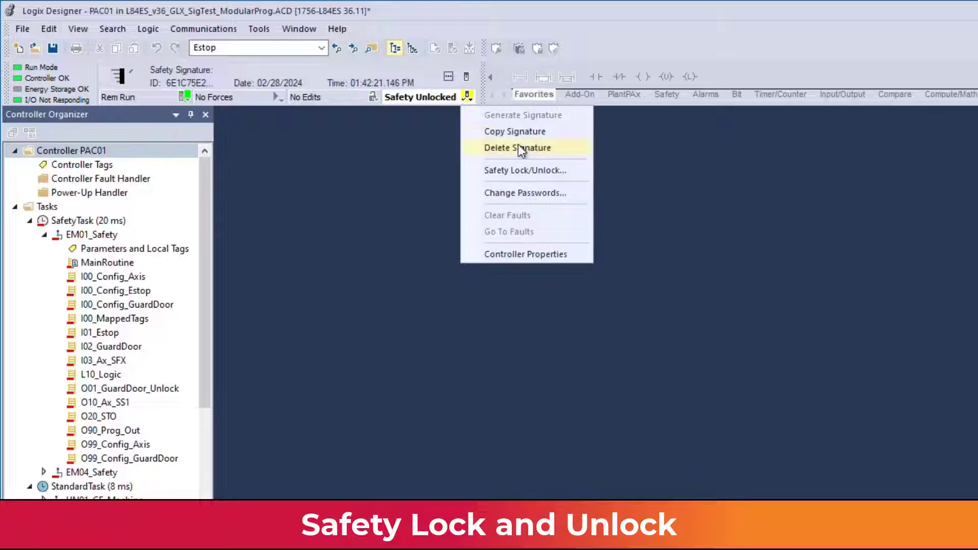
- Start a safety password change with Safety Unlock as the target password
left_click(525, 170)
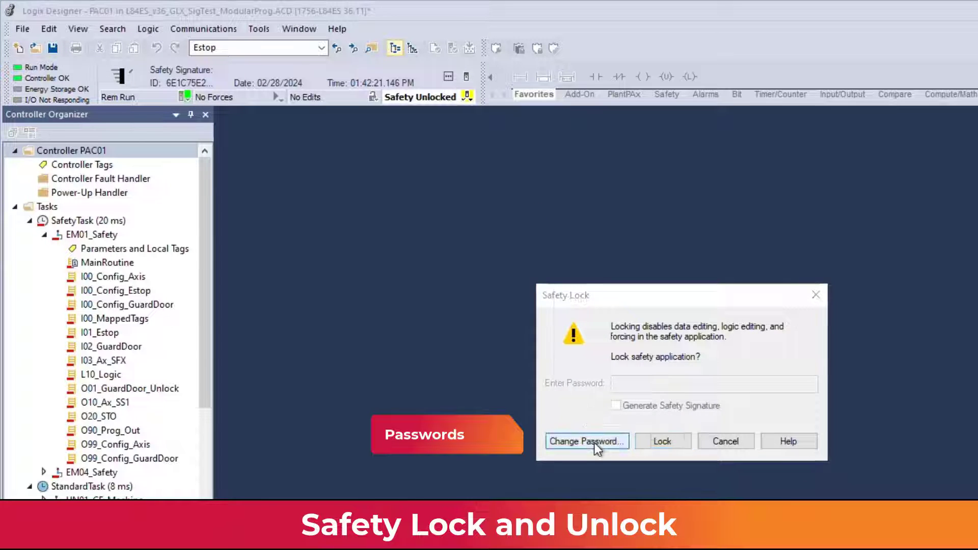
left_click(587, 441)
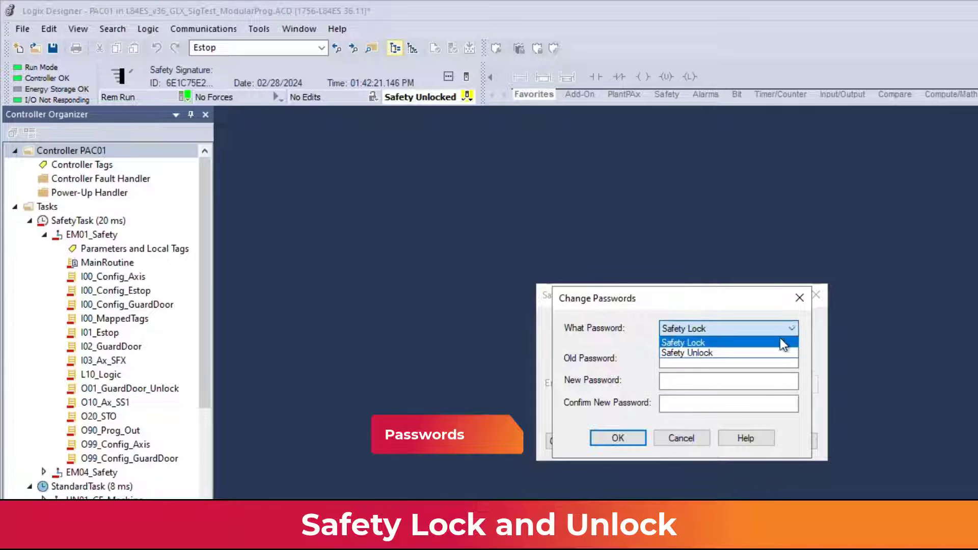
left_click(687, 352)
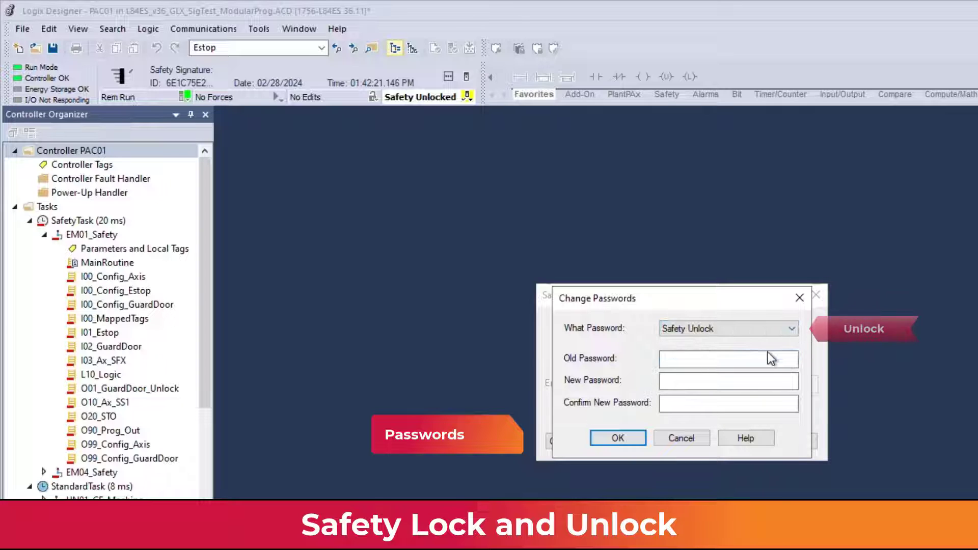
mouse_move(795, 347)
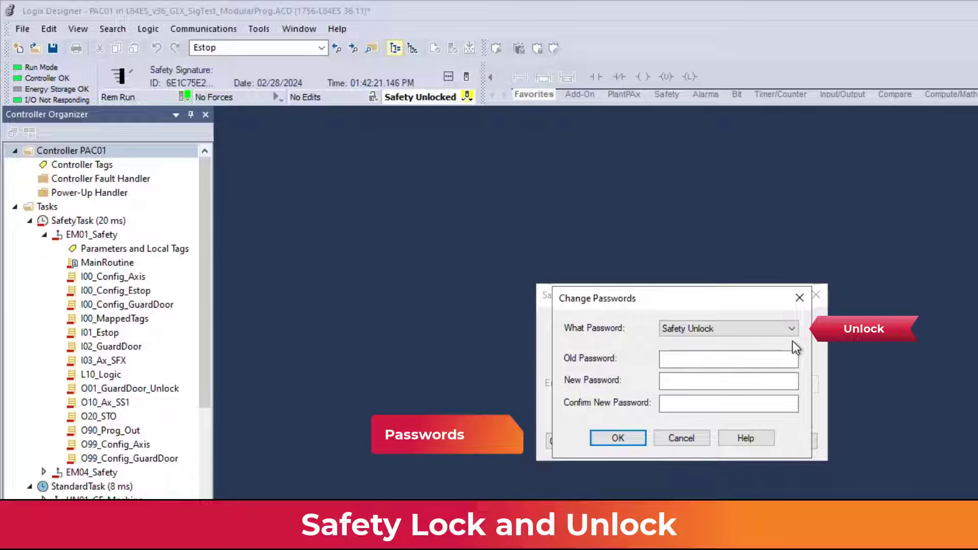
left_click(728, 358)
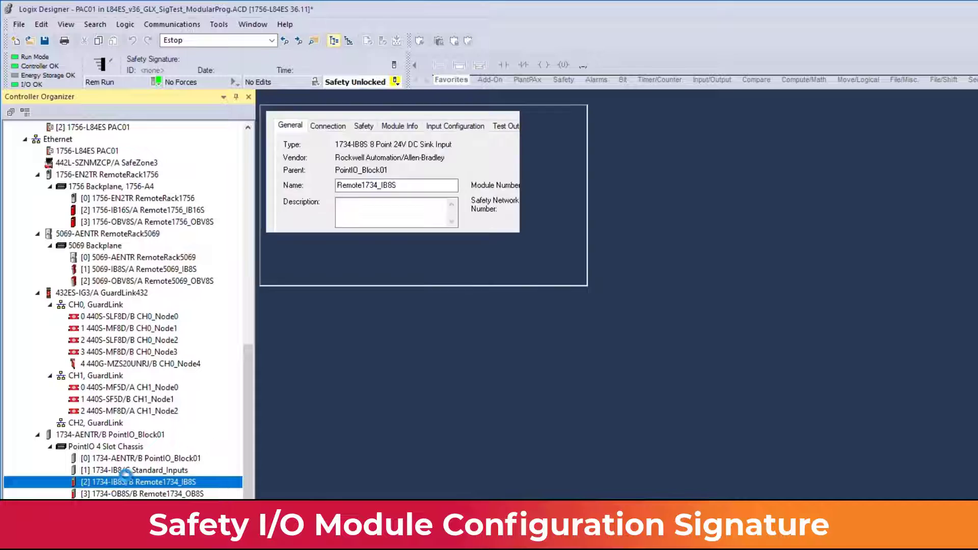
- Check Remote1734_IB8S's configuration signature and input point settings, then close its properties
left_click(359, 121)
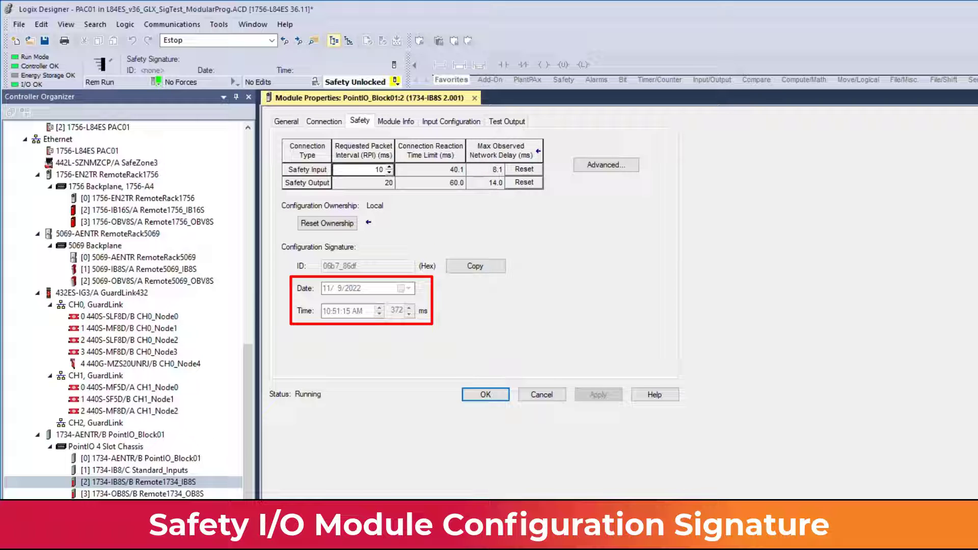
left_click(451, 122)
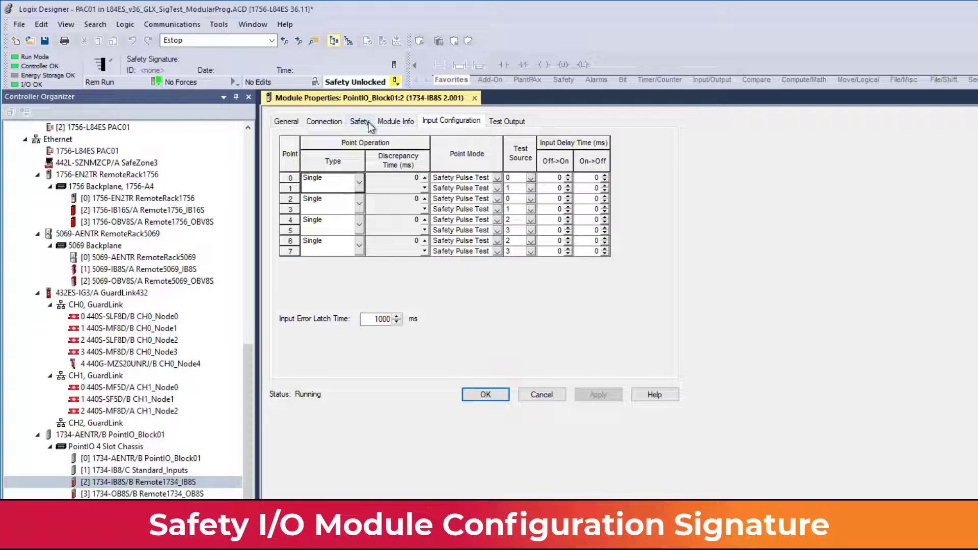
left_click(360, 121)
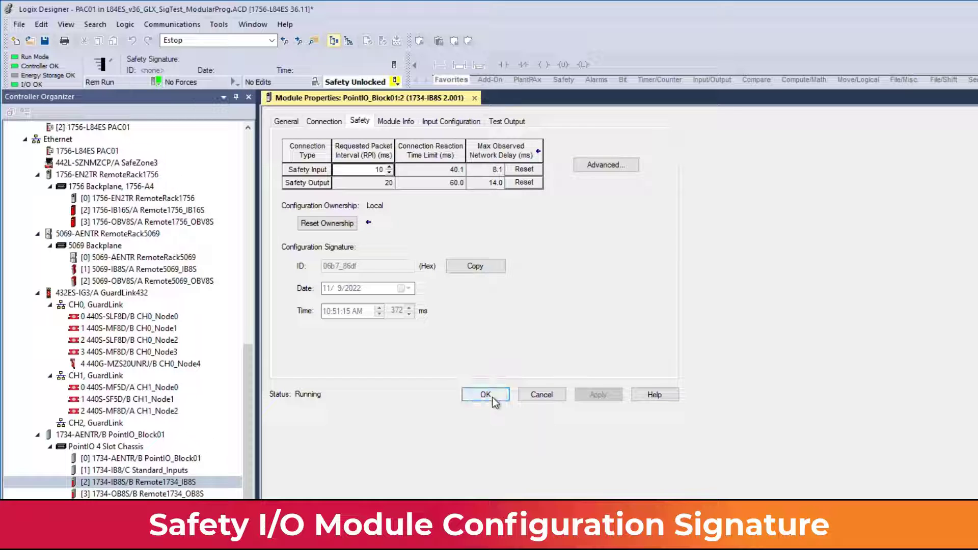
left_click(485, 395)
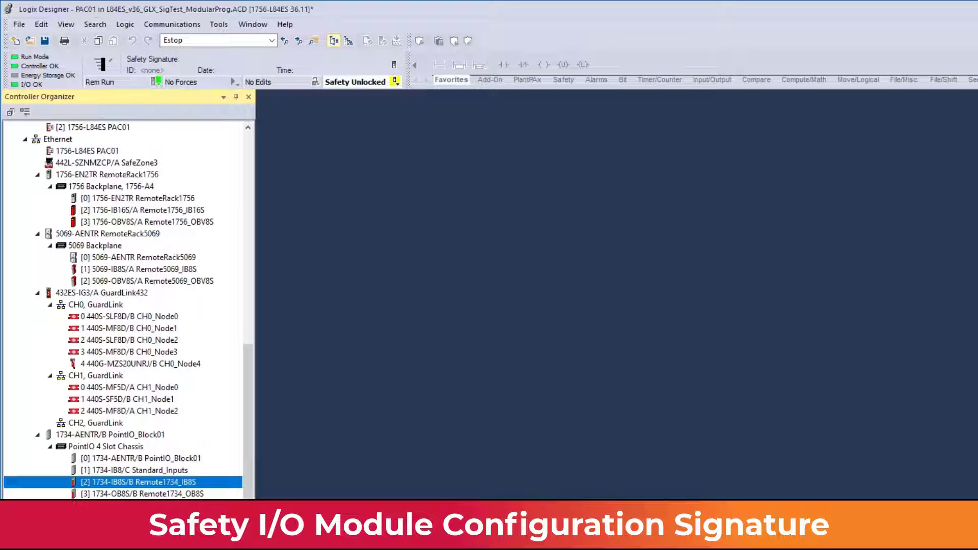
- Choose Export Module for the [2] 1734-IB8S module in the I/O Configuration tree
scroll("down", 3)
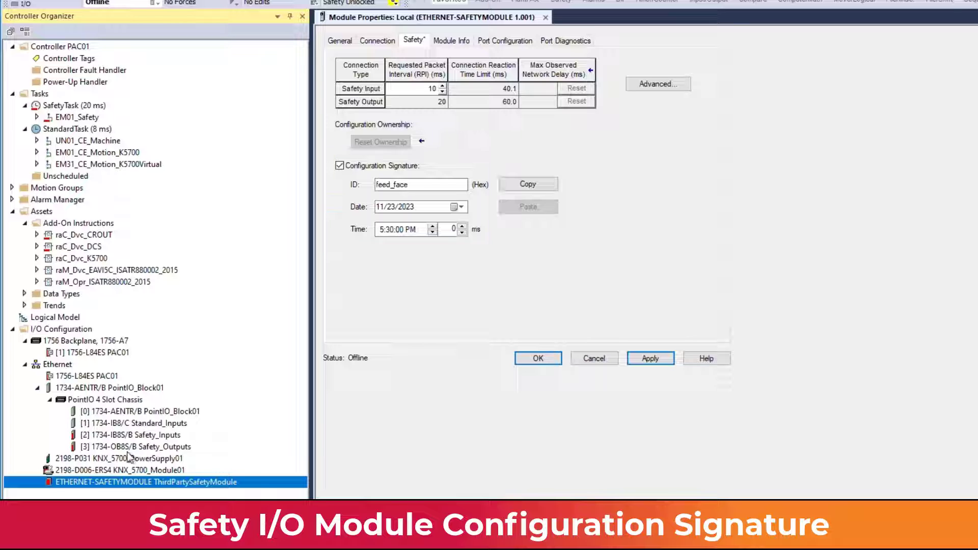
right_click(113, 435)
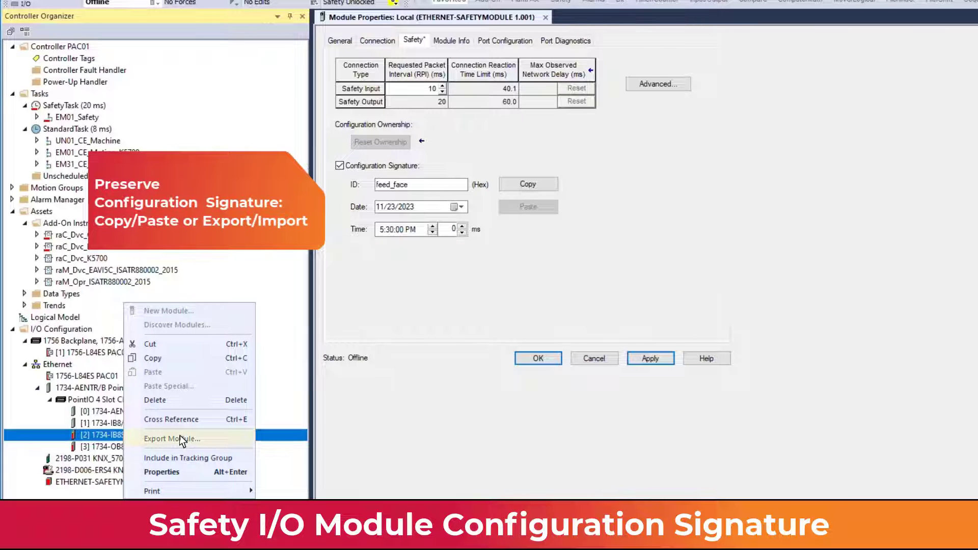
left_click(172, 438)
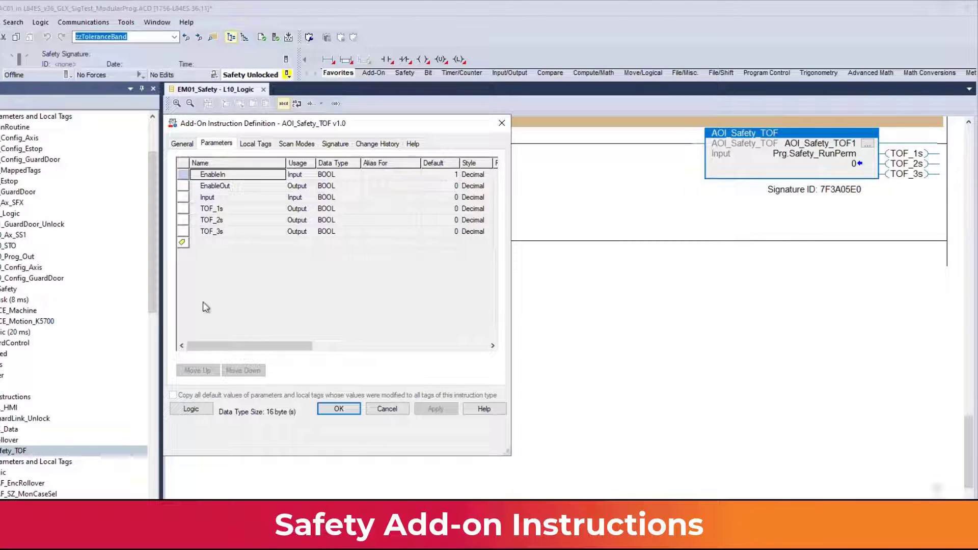
- Remove the AOI_Safety_TOF signature and generate a new one, confirming with Yes
left_click(190, 409)
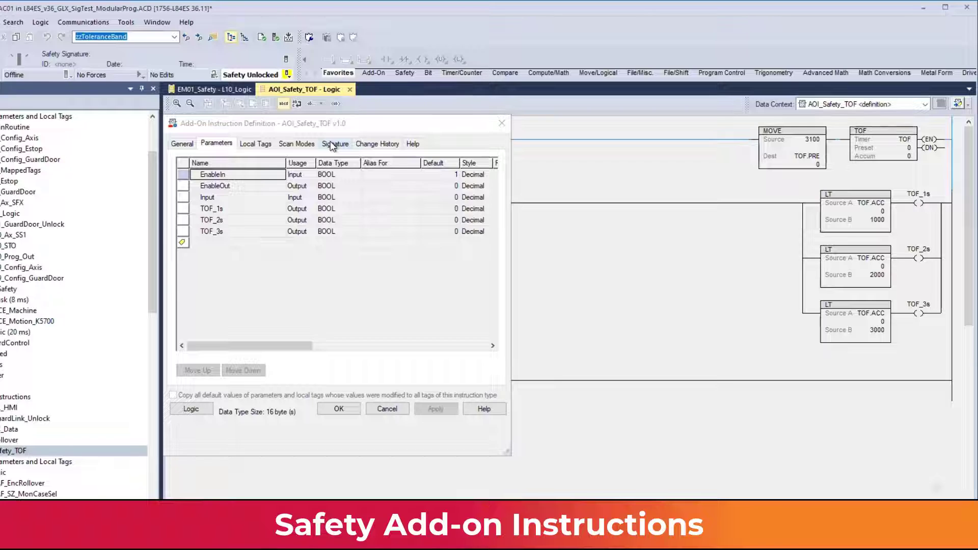
left_click(335, 144)
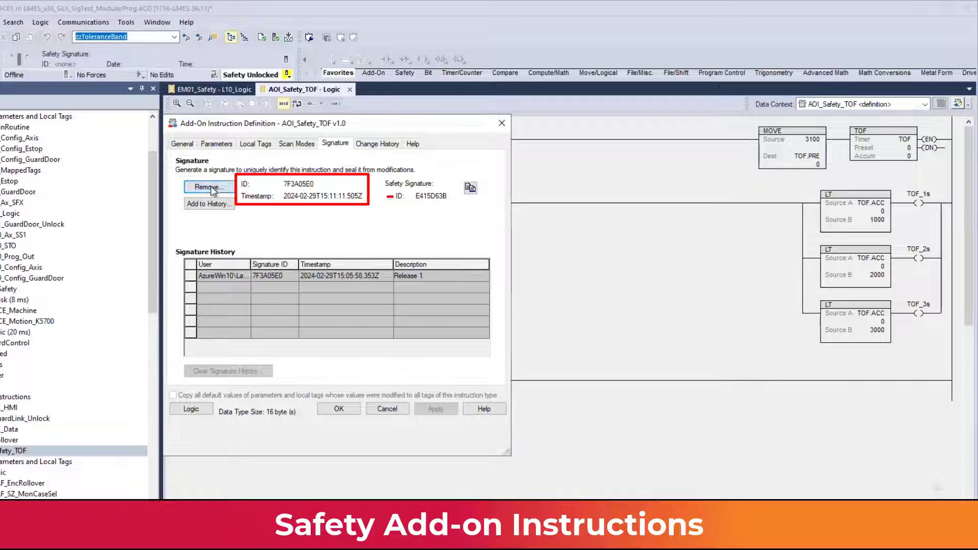
left_click(209, 187)
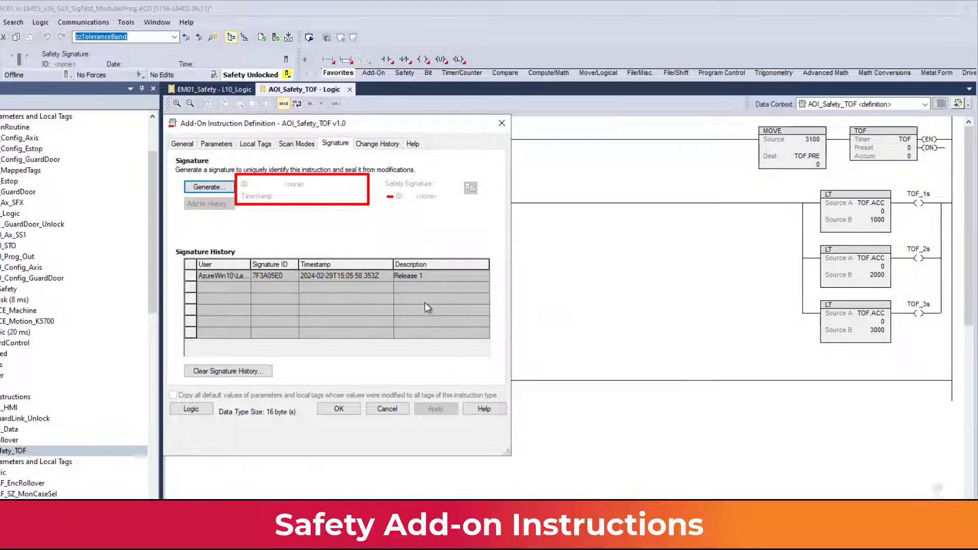
left_click(209, 186)
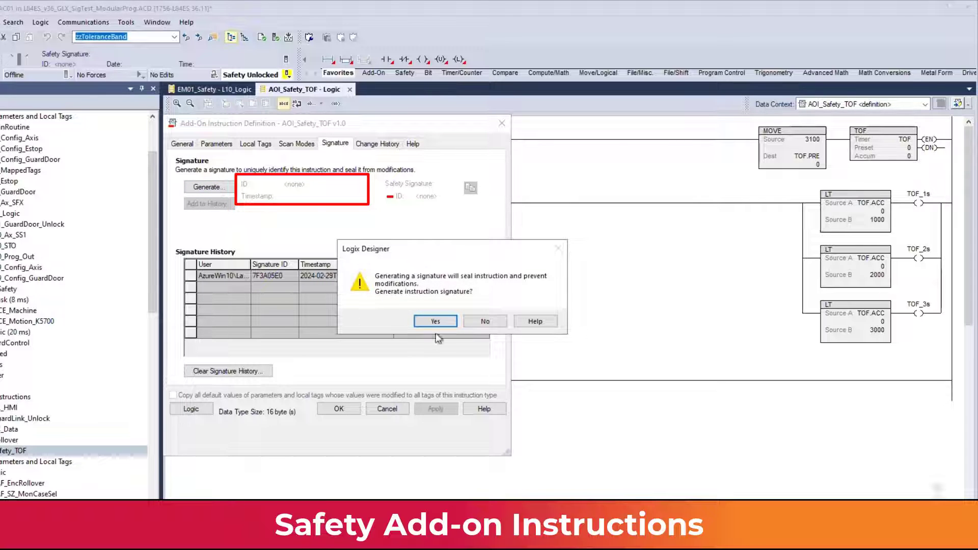
left_click(436, 321)
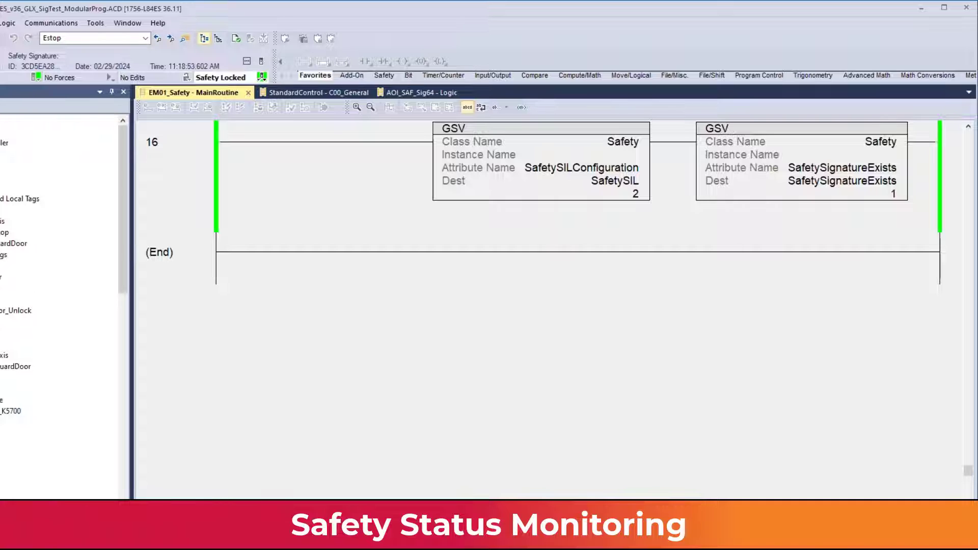
mouse_move(376, 21)
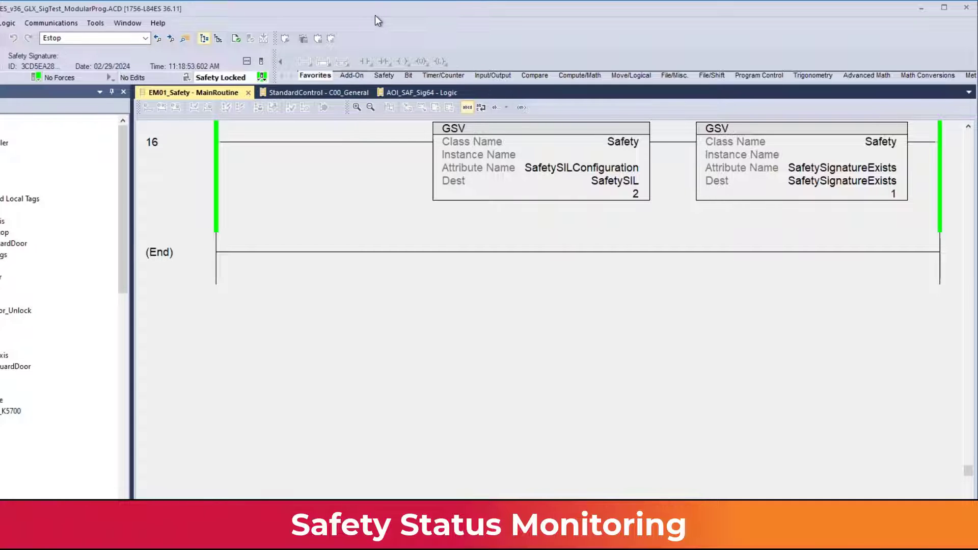
- Browse C00_General's GSV safety attributes, then move through the CM07_Alm_Safety and L10_Logic tabs
left_click(306, 93)
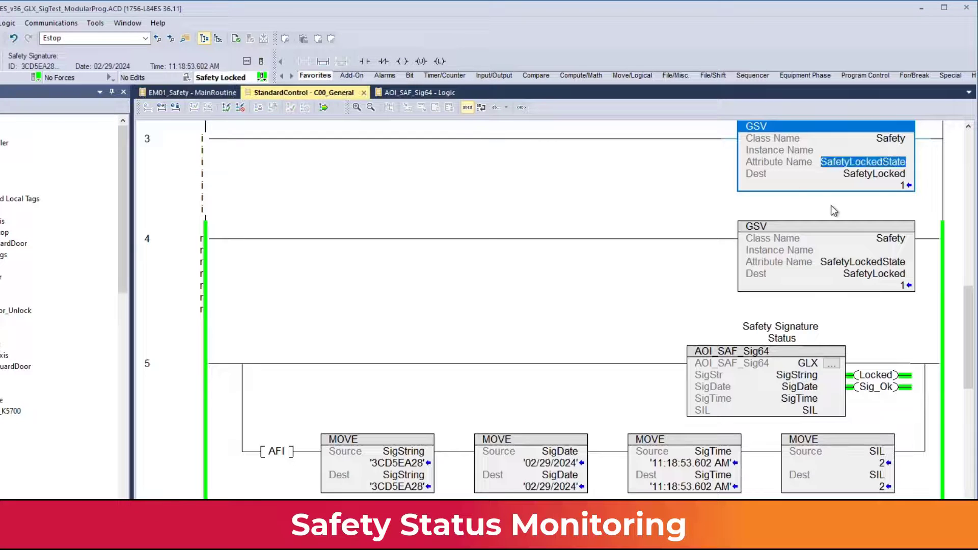
mouse_move(906, 166)
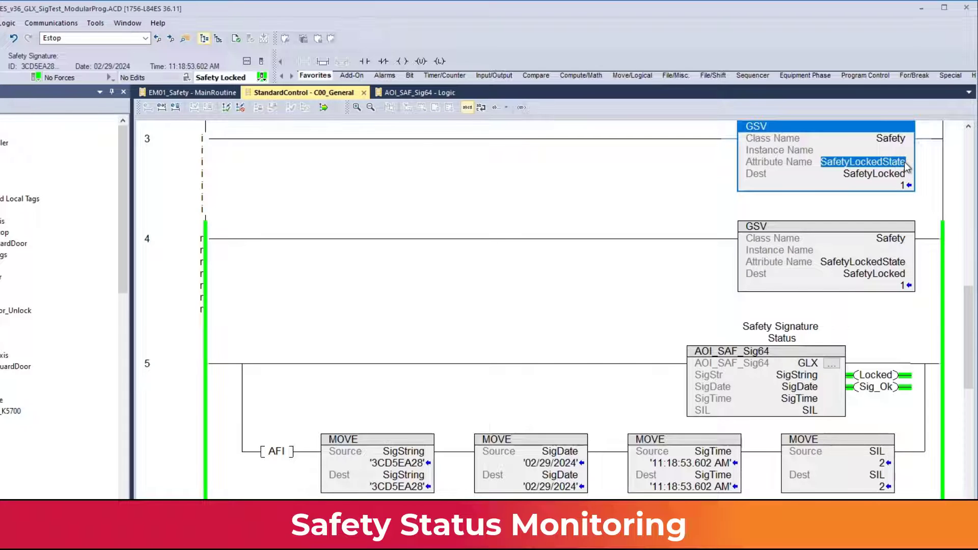
left_click(923, 164)
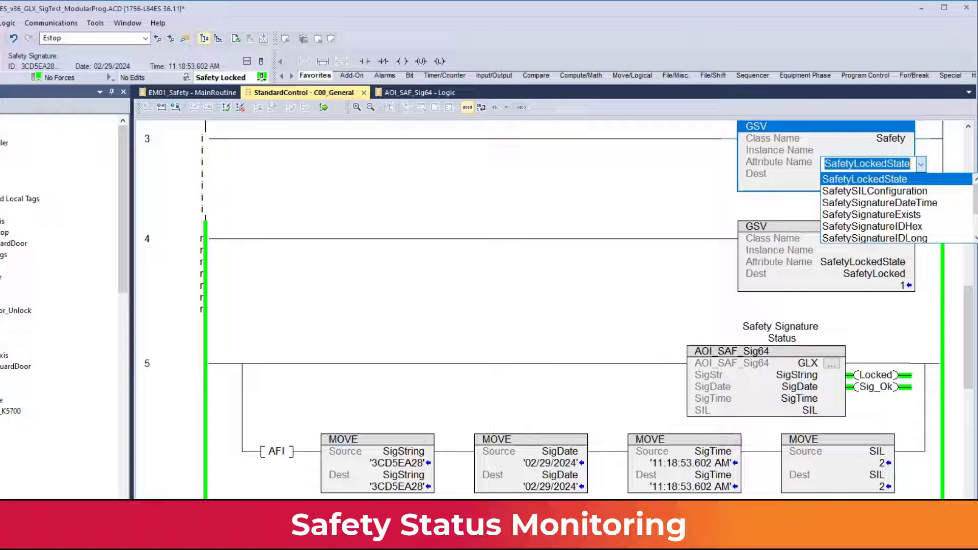
scroll("down", 3)
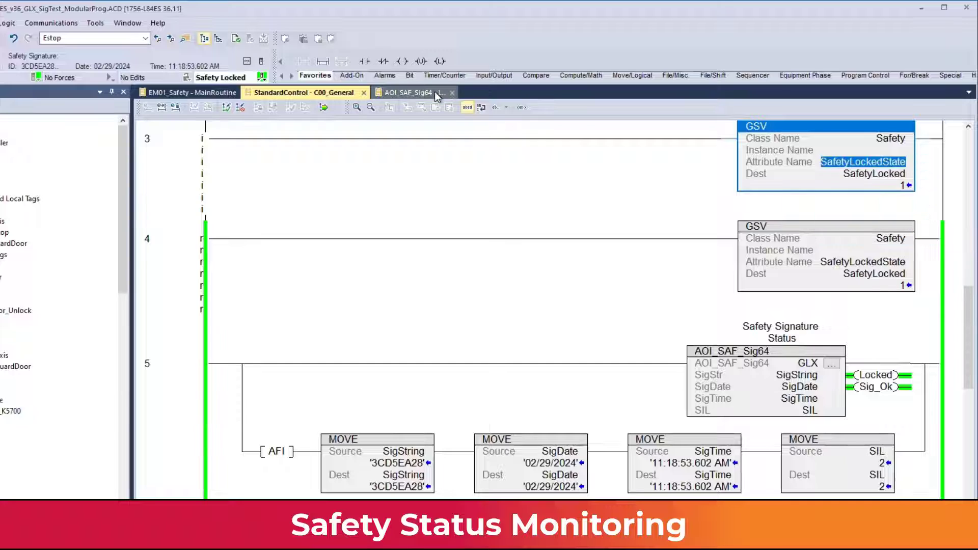
left_click(535, 93)
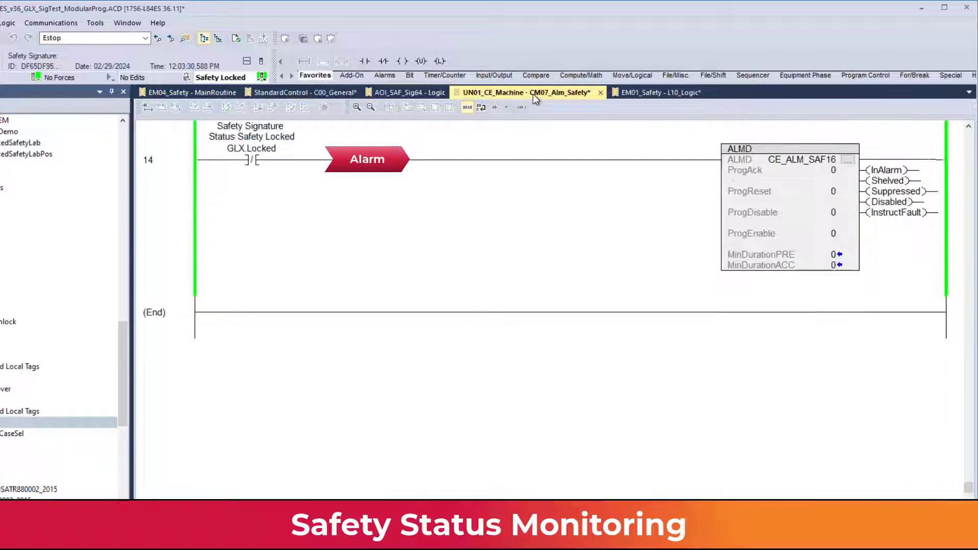
left_click(661, 92)
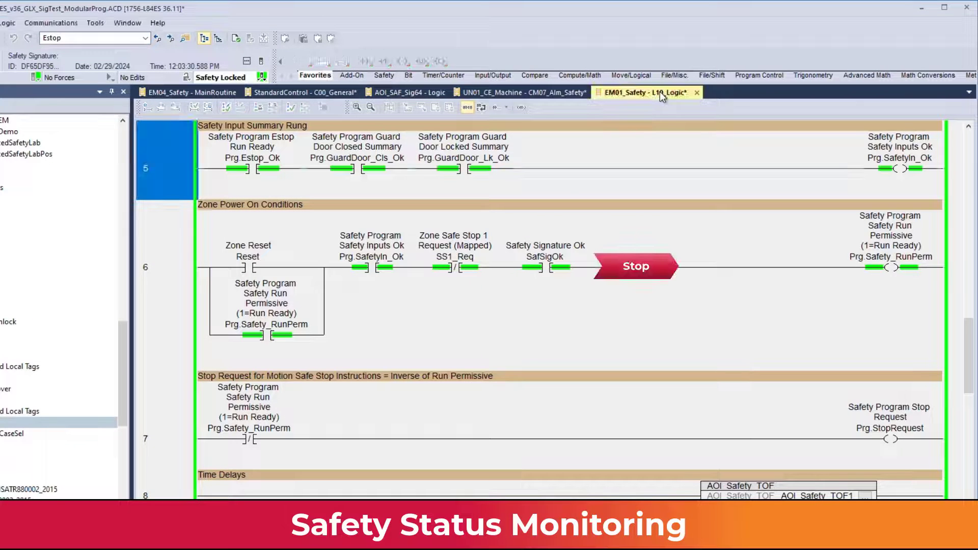